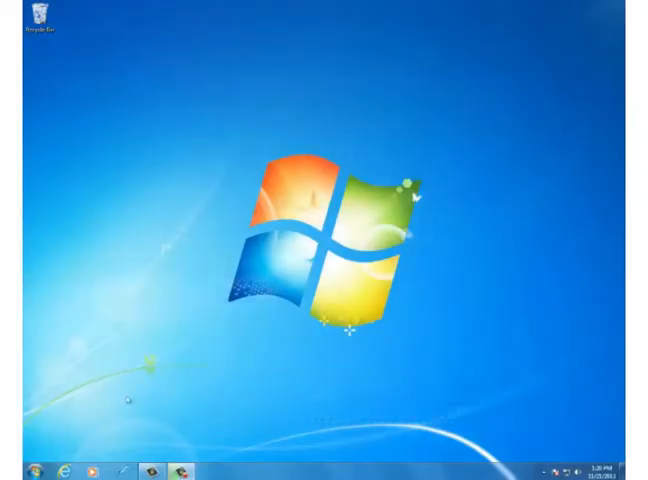
Launch Advantech DAQNavi Data Logger from its taskbar icon.
click(12, 470)
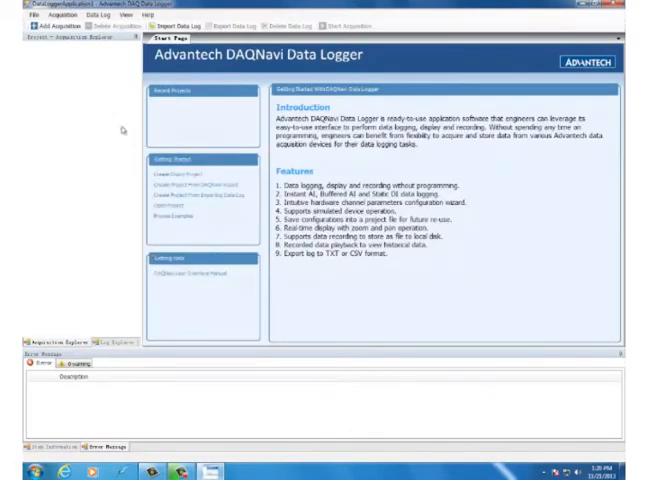
mouse_move(40, 26)
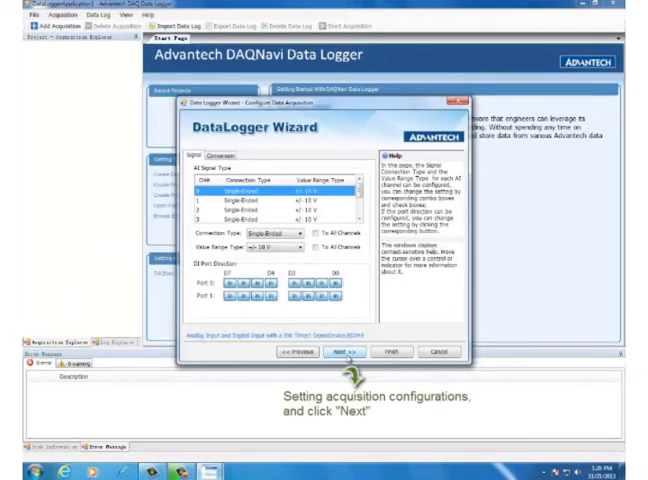
Configure a new acquisition scanning 4 analog channels at a 10 Hz clock rate.
click(226, 151)
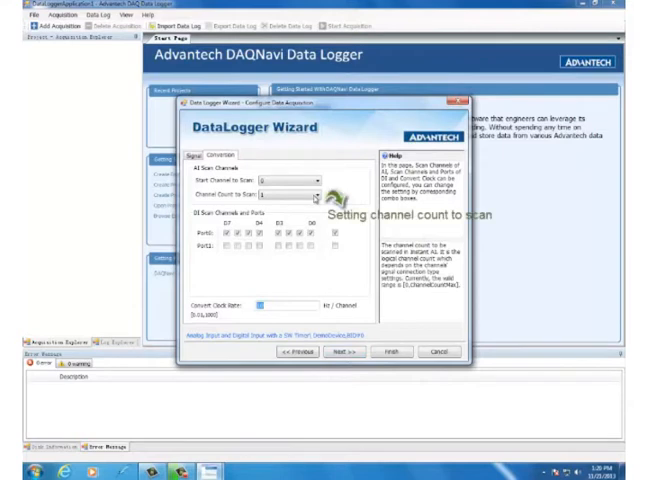
click(314, 196)
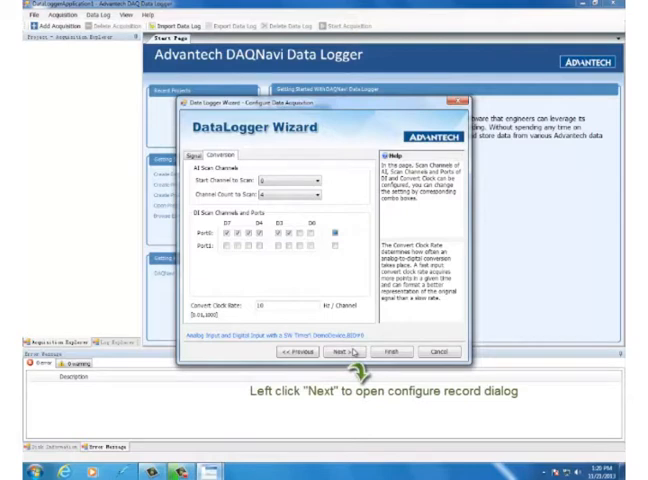
click(339, 351)
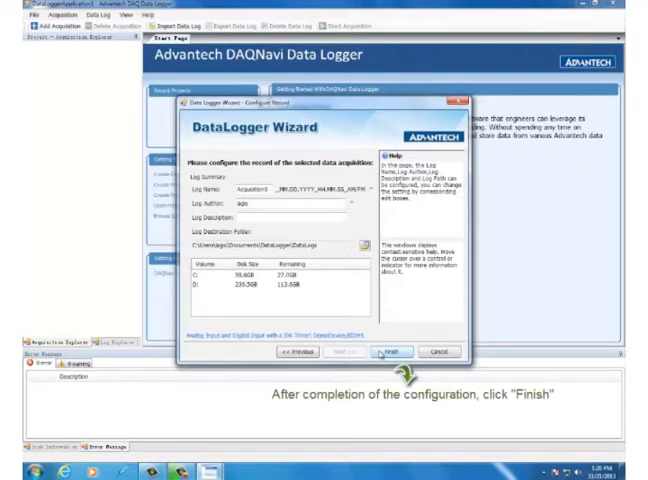
click(390, 355)
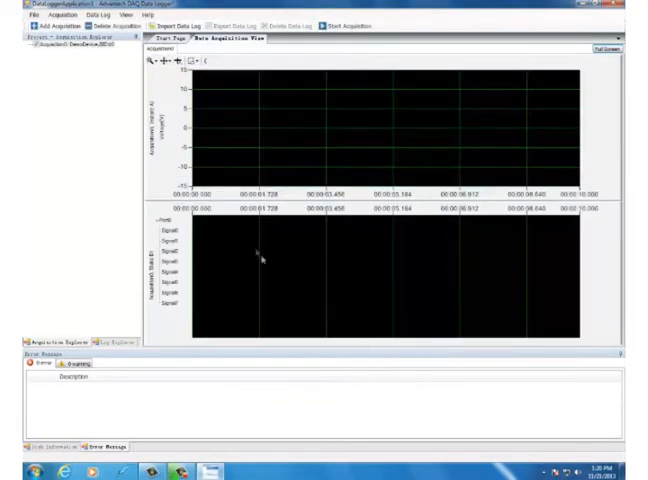
mouse_move(83, 63)
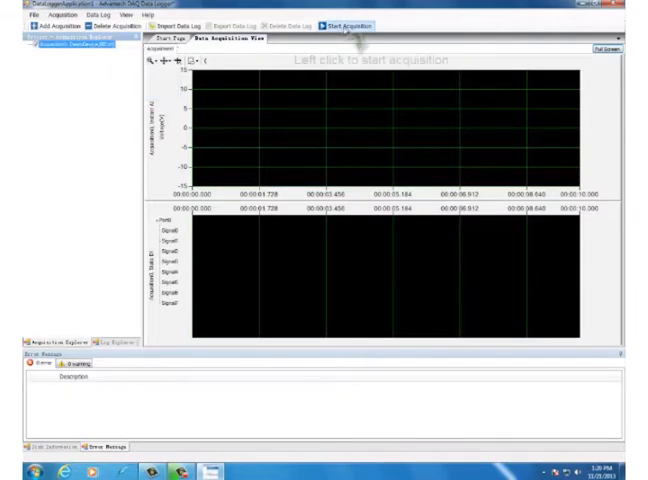
Start logging the simulated signals and show the live plots full screen.
click(344, 14)
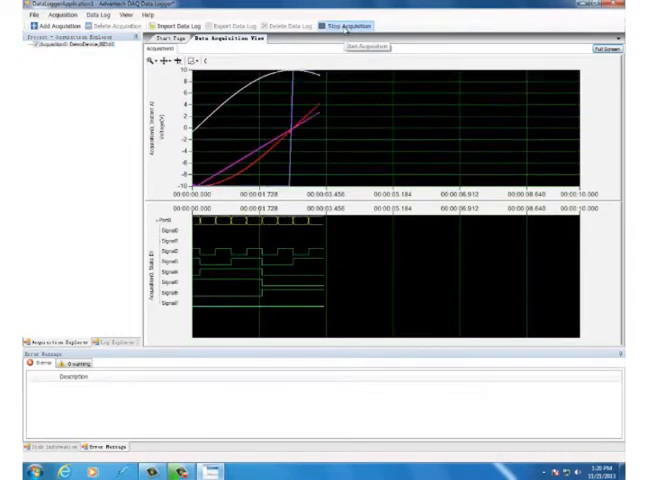
click(355, 14)
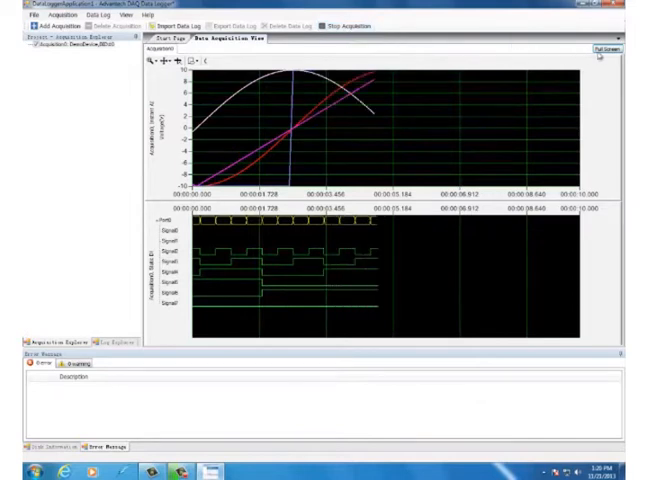
mouse_move(608, 57)
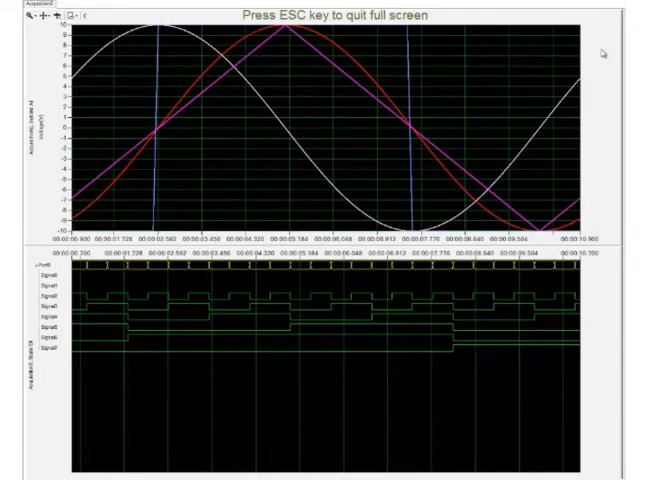
Exit full screen and ZoomY into the upper analog waveforms, then narrower.
key(Escape)
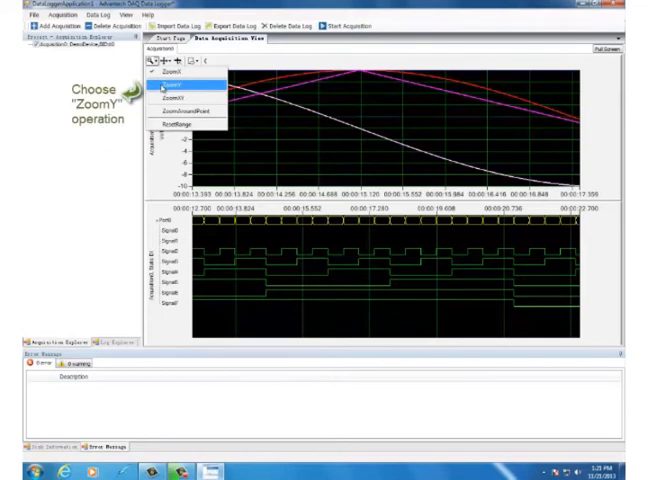
click(166, 83)
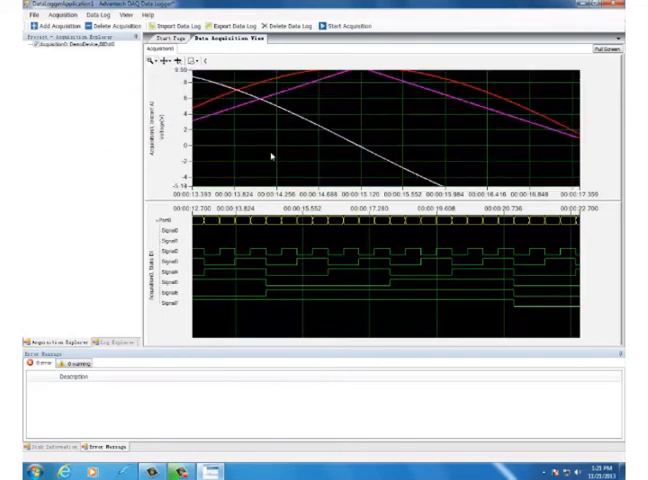
click(157, 60)
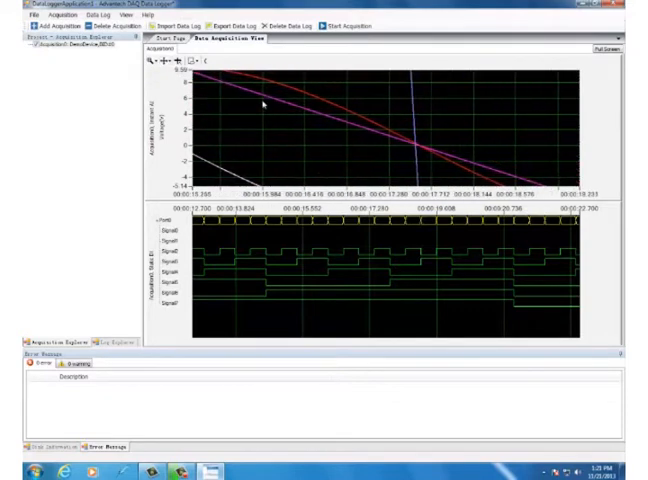
click(172, 72)
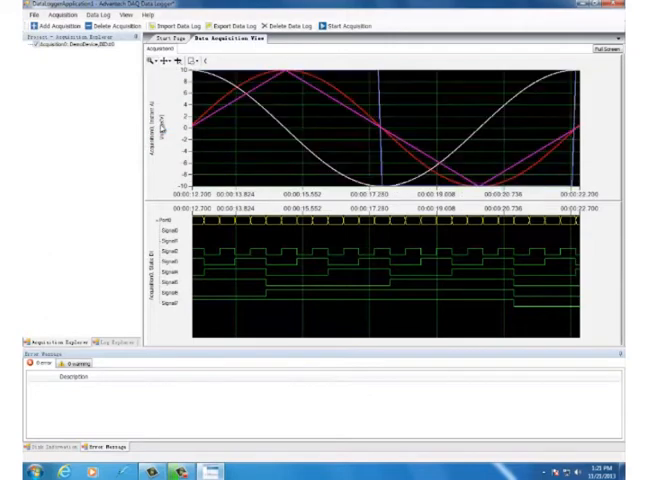
Turn on measurement cursors for the analog plot.
click(189, 65)
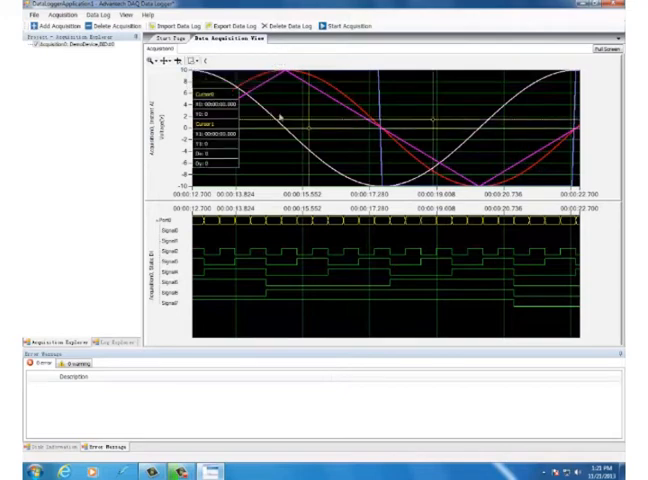
mouse_move(310, 131)
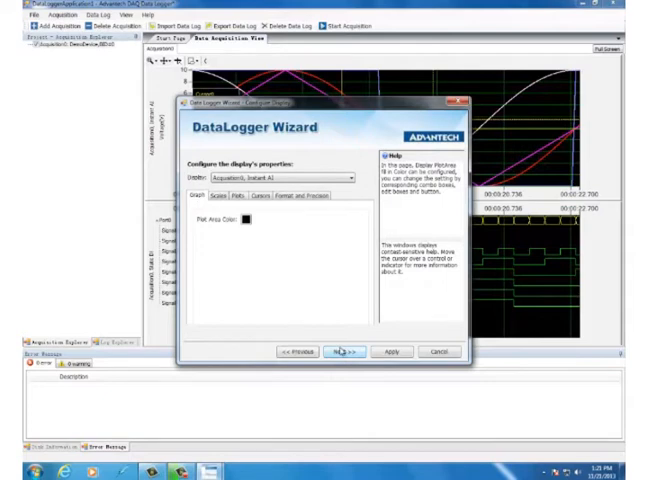
Step to the Cursors display settings, then cancel without changes.
click(248, 194)
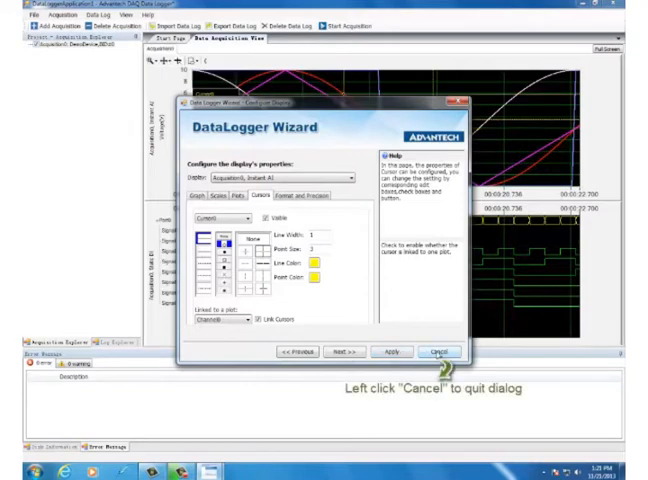
click(437, 351)
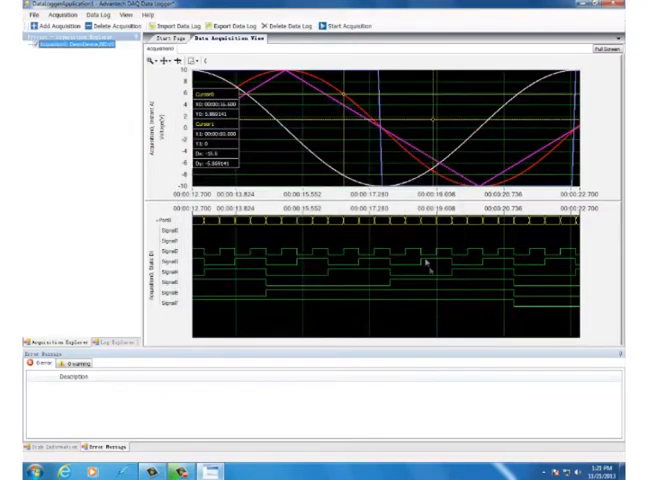
mouse_move(340, 96)
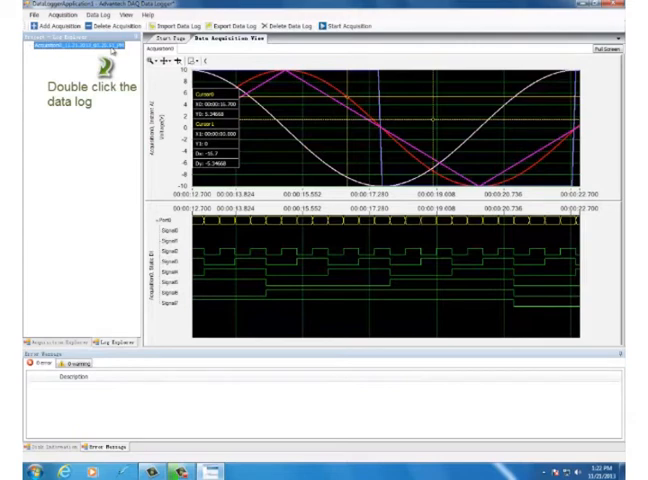
Open the recorded data log from Log Explorer and play it back.
double_click(60, 48)
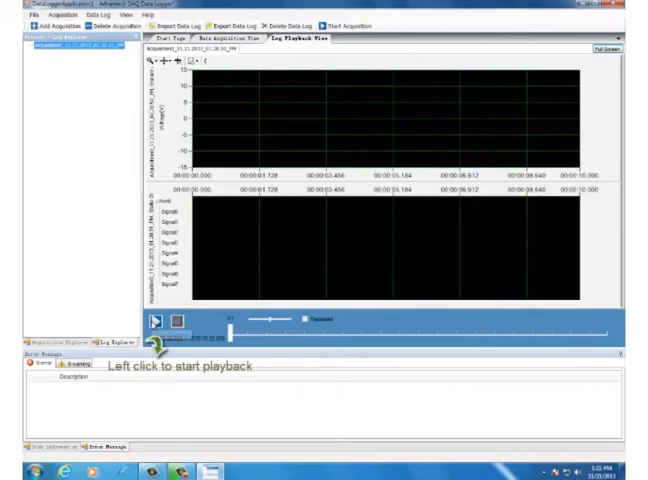
click(155, 321)
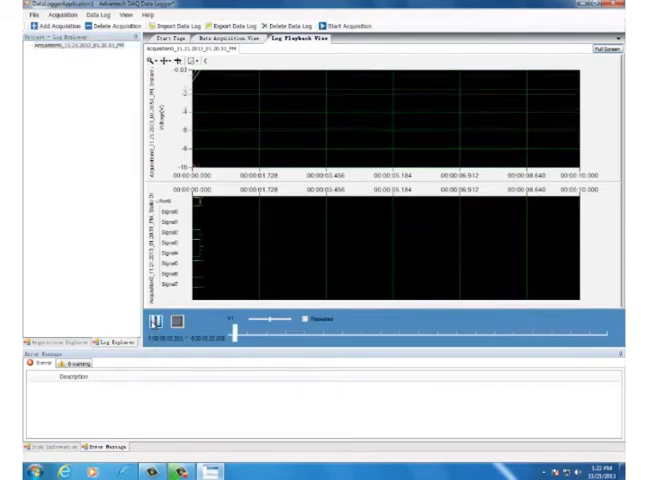
click(153, 311)
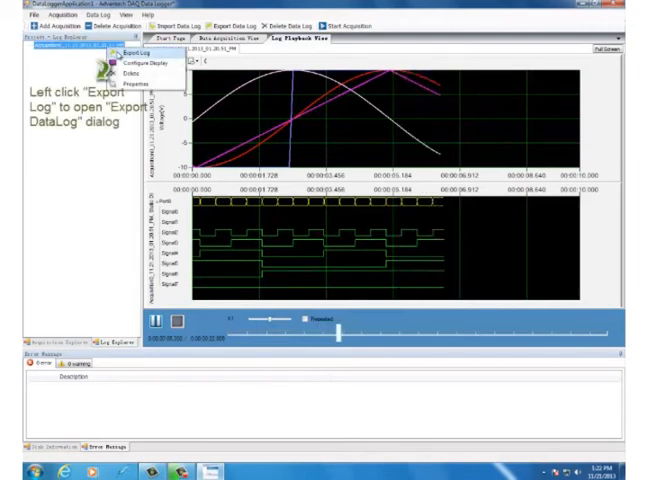
Export the whole log as CSV and open the exported file in Microsoft Excel.
click(129, 50)
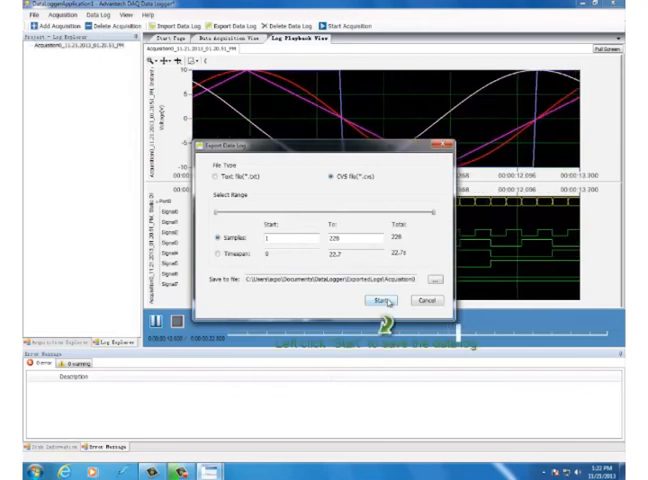
click(400, 301)
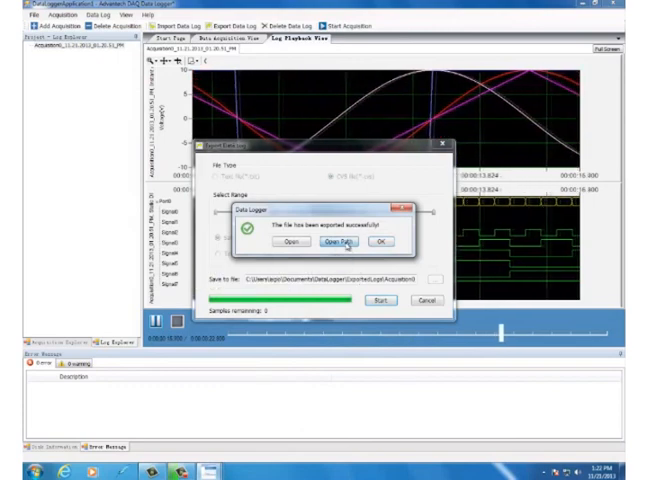
click(358, 240)
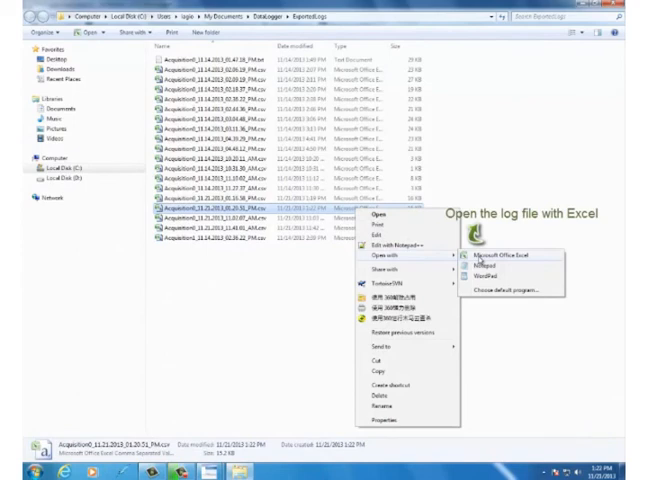
click(490, 242)
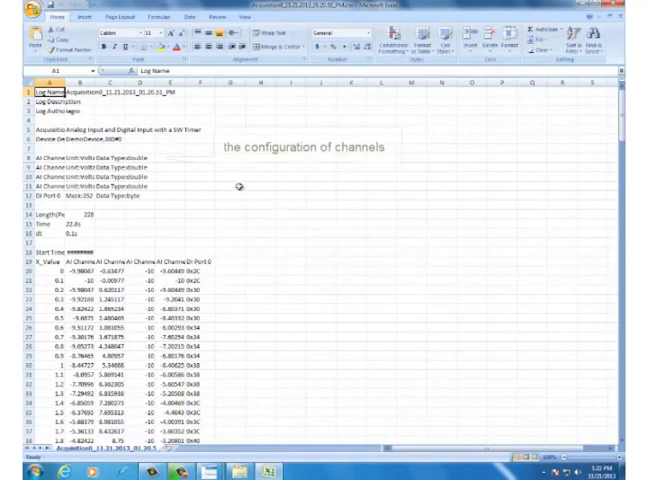
scroll(down, 3)
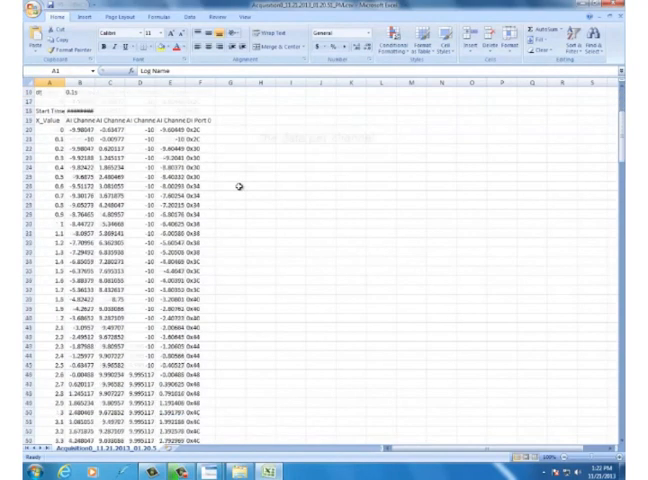
scroll(down, 3)
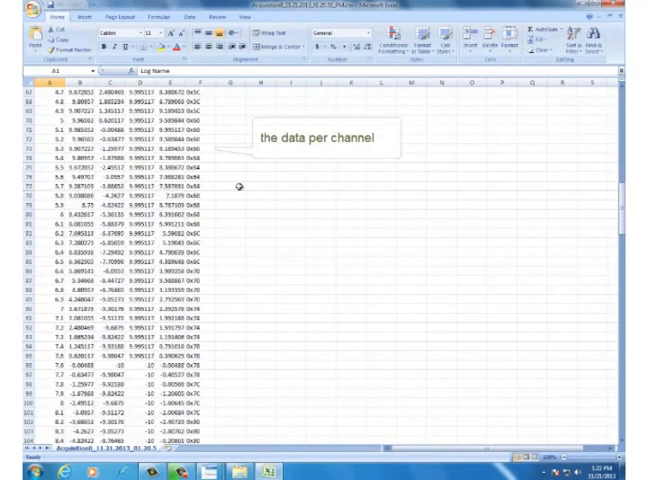
scroll(down, 3)
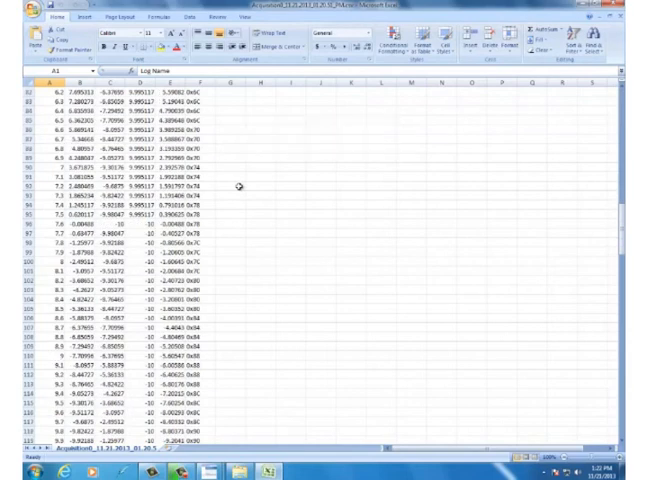